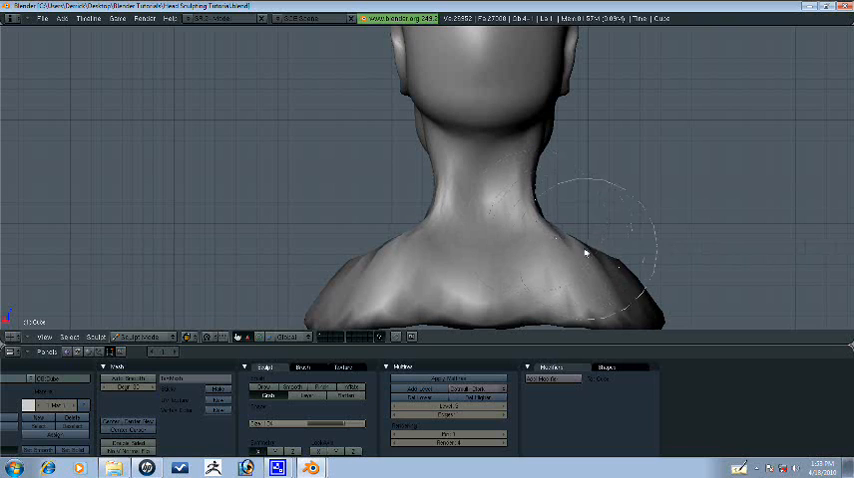
{"action": "mouse_move", "coordinate": [512, 240]}
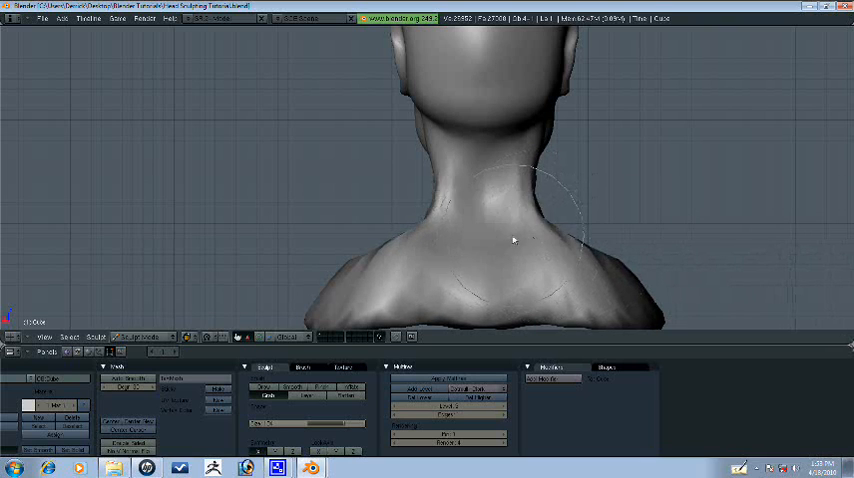
Build up muscle along the side of the neck and carve the neck line under the chin.
{"action": "left_click_drag", "start_coordinate": [512, 240], "coordinate": [488, 218]}
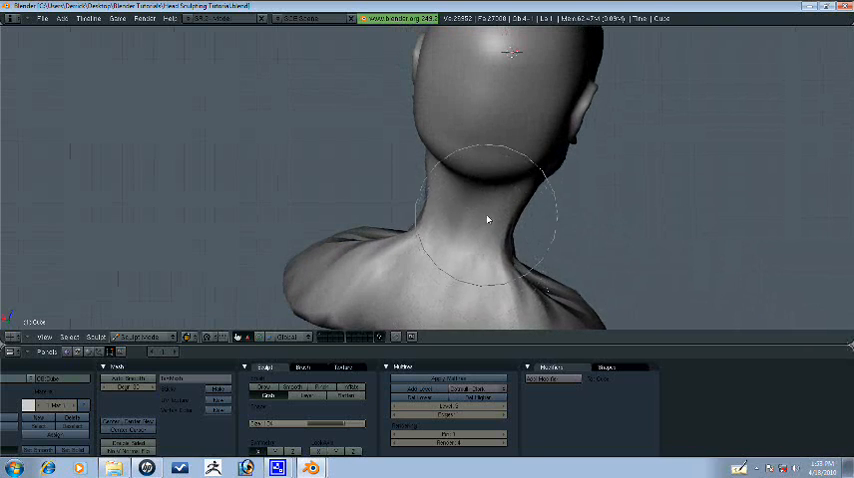
{"action": "left_click_drag", "start_coordinate": [490, 220], "coordinate": [480, 176]}
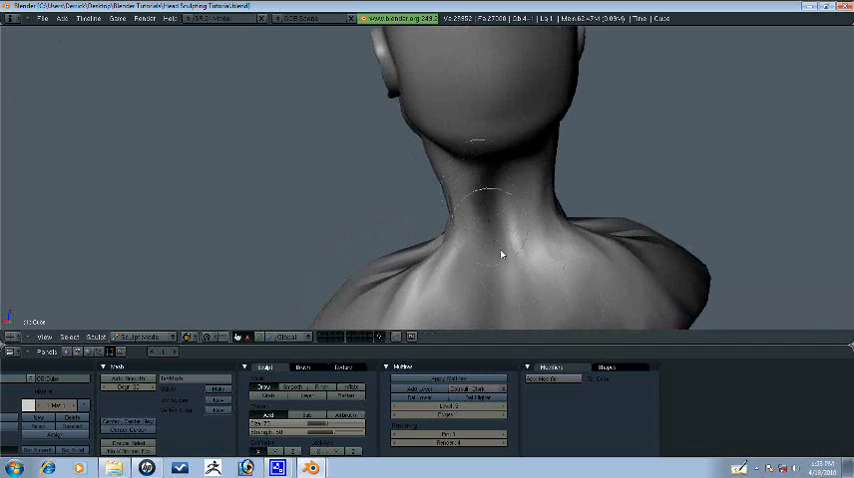
{"action": "left_click_drag", "start_coordinate": [502, 256], "coordinate": [520, 282]}
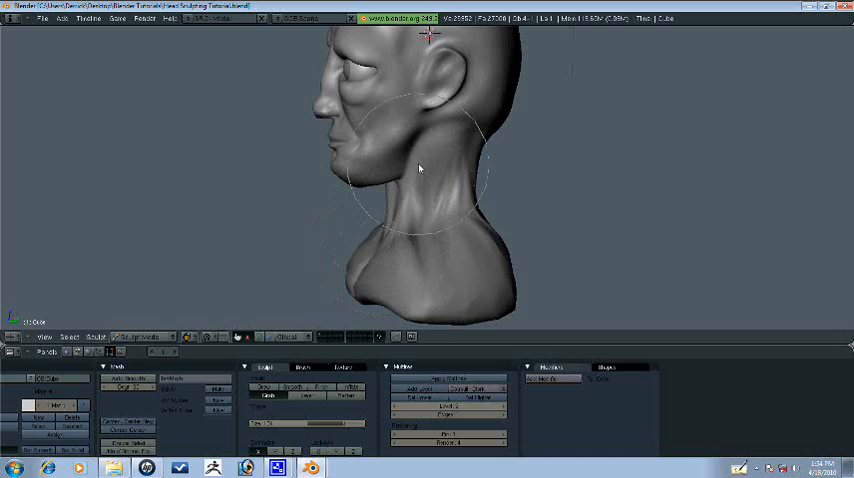
Stroke the sternocleidomastoid from behind the ear down the neck and deepen it below the jaw.
{"action": "left_click_drag", "start_coordinate": [420, 168], "coordinate": [398, 188]}
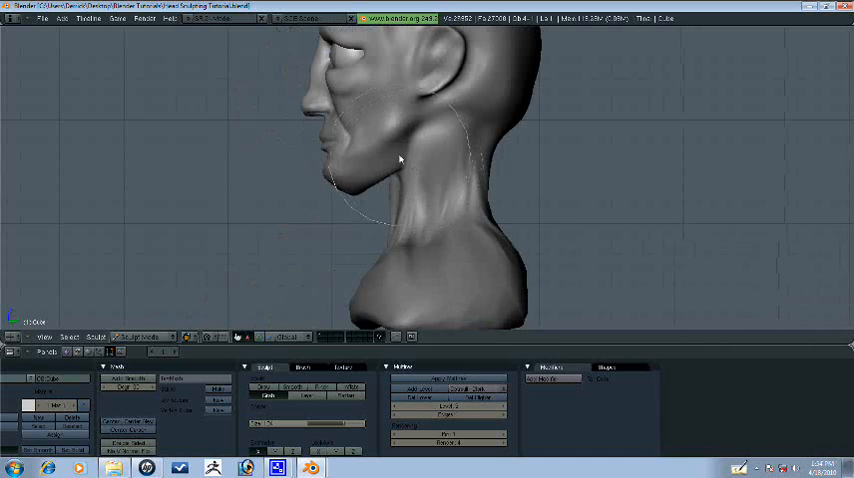
{"action": "left_click_drag", "start_coordinate": [400, 160], "coordinate": [664, 168]}
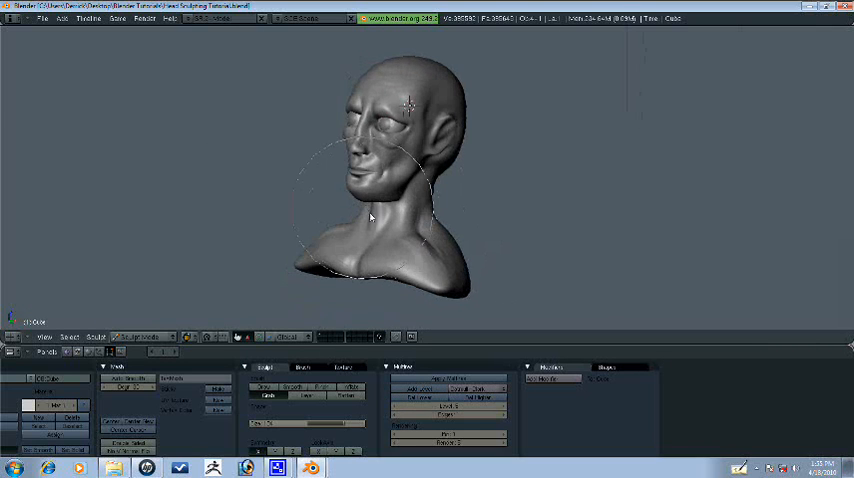
{"action": "left_click", "coordinate": [96, 336]}
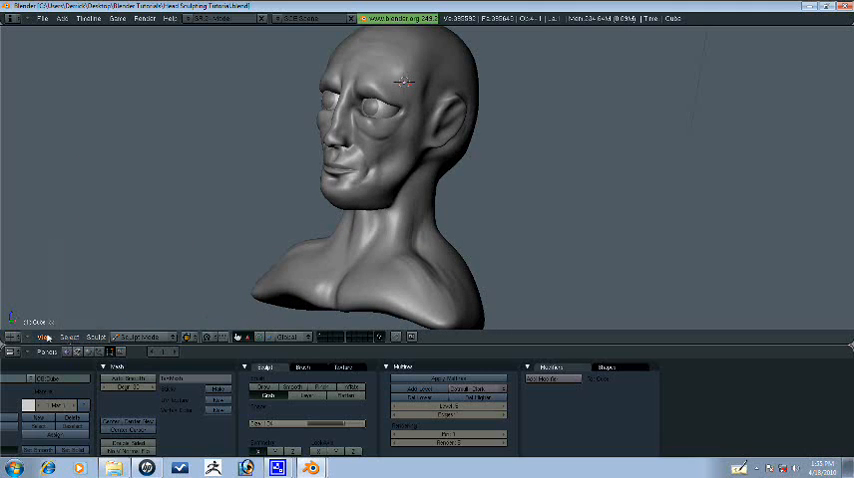
{"action": "left_click", "coordinate": [44, 336]}
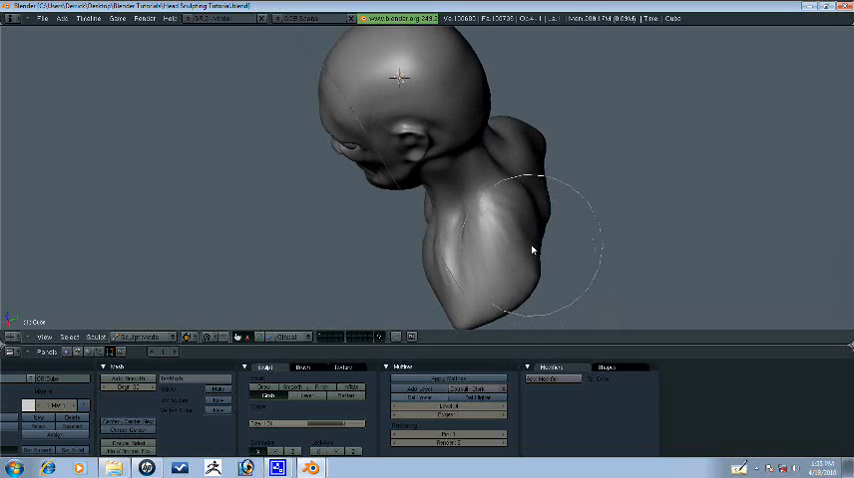
Add muscle mass onto the shoulders and shape the pectoral near the shoulder, then return to sculpting.
{"action": "left_click_drag", "start_coordinate": [532, 250], "coordinate": [474, 224]}
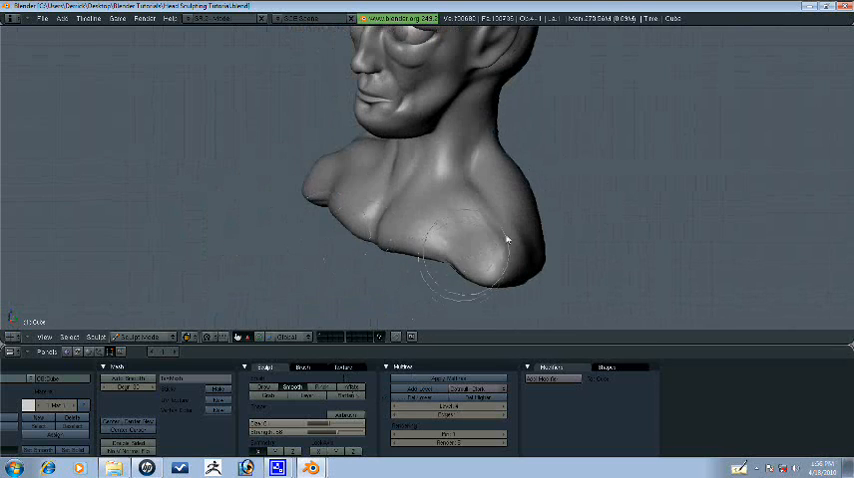
{"action": "left_click_drag", "start_coordinate": [504, 240], "coordinate": [364, 230]}
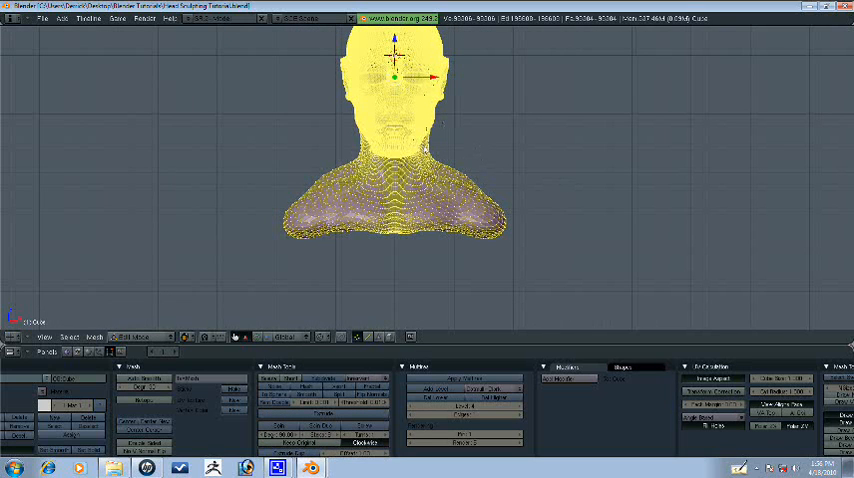
{"action": "left_click", "coordinate": [140, 336]}
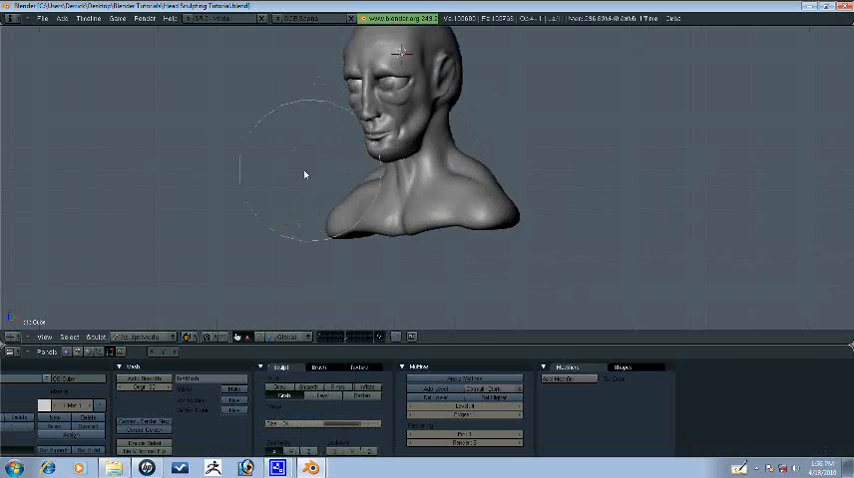
Sculpt the upper chest below the neck and along the side of the chest from the front.
{"action": "left_click_drag", "start_coordinate": [304, 176], "coordinate": [504, 238]}
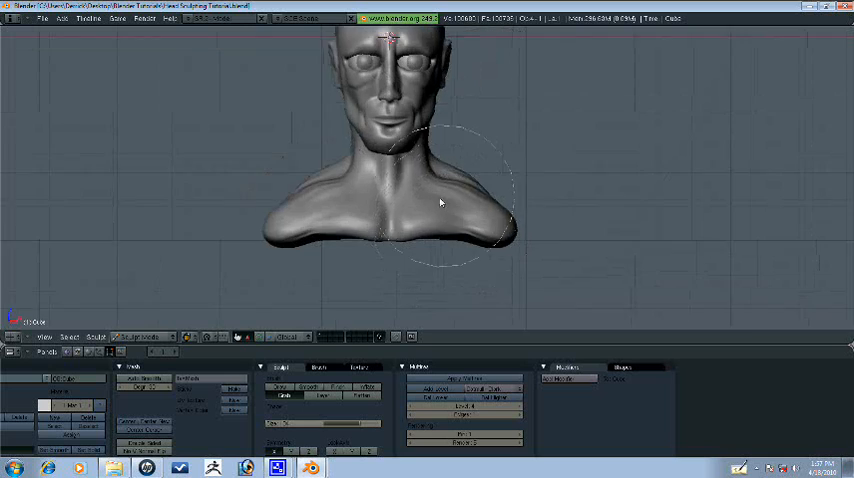
{"action": "left_click_drag", "start_coordinate": [440, 200], "coordinate": [410, 210]}
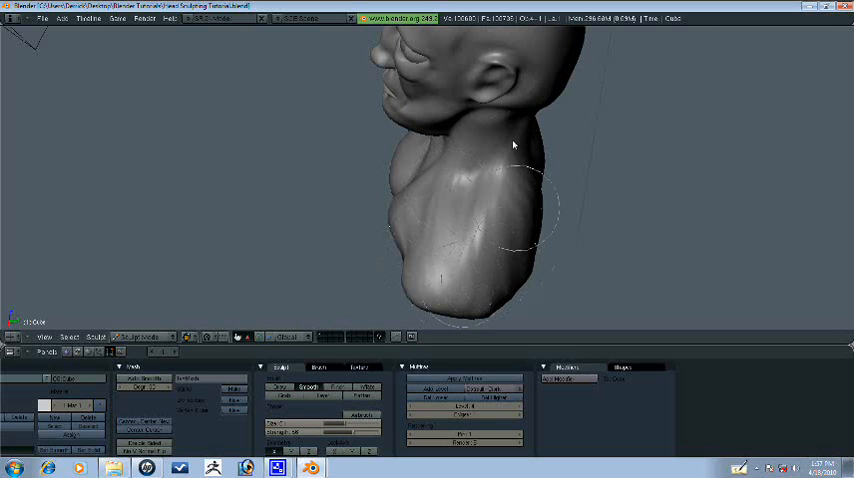
{"action": "left_click_drag", "start_coordinate": [512, 144], "coordinate": [458, 238]}
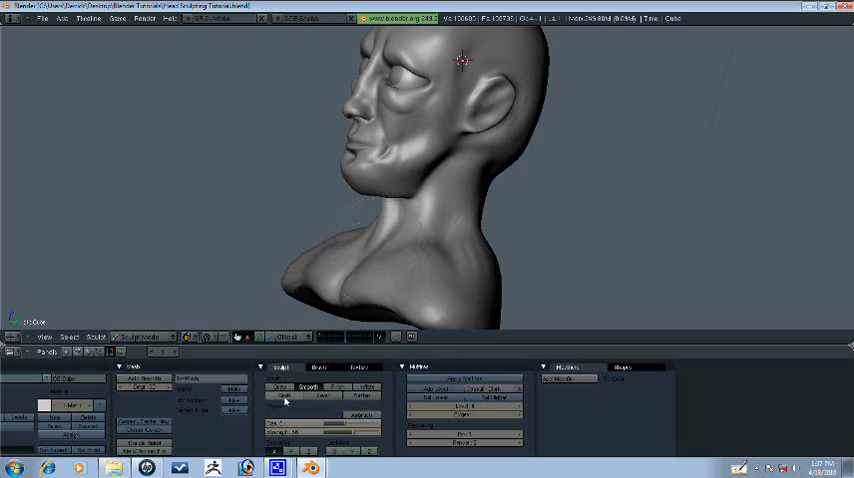
{"action": "mouse_move", "coordinate": [382, 244]}
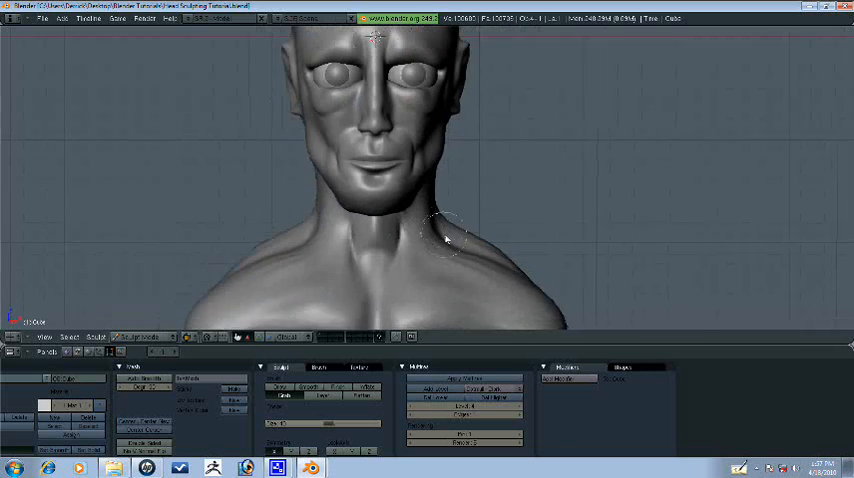
Inspect the head from the back and side, then add muscle detail into the chest from the front.
{"action": "left_click_drag", "start_coordinate": [444, 240], "coordinate": [356, 270]}
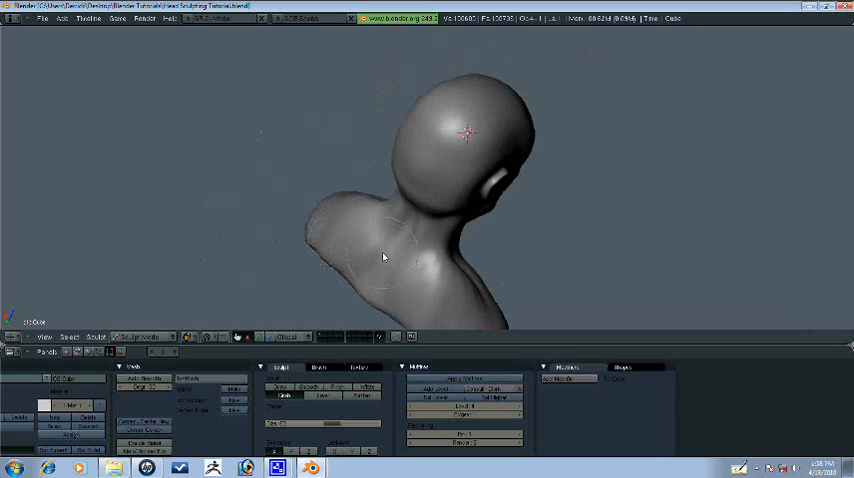
{"action": "left_click_drag", "start_coordinate": [384, 258], "coordinate": [404, 240]}
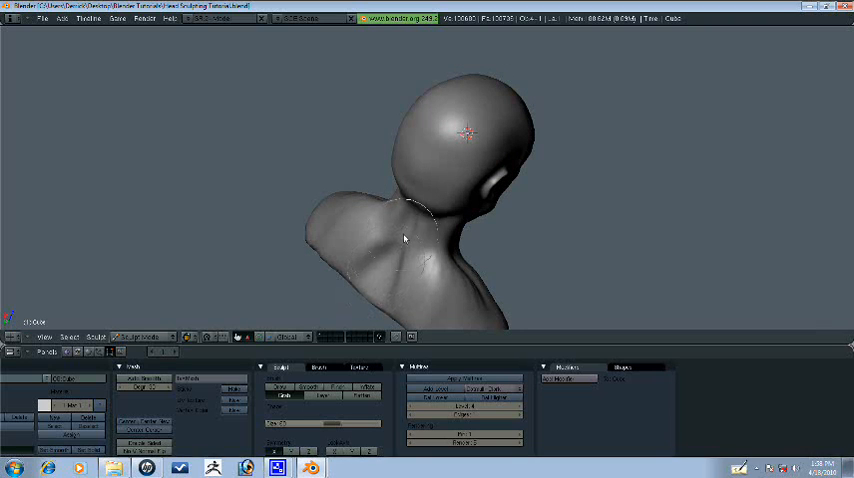
{"action": "left_click_drag", "start_coordinate": [404, 238], "coordinate": [410, 262]}
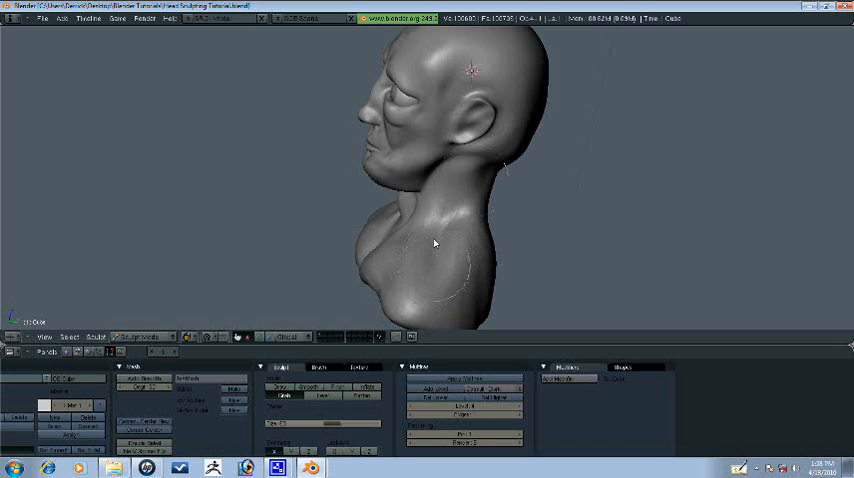
{"action": "left_click_drag", "start_coordinate": [436, 244], "coordinate": [640, 296]}
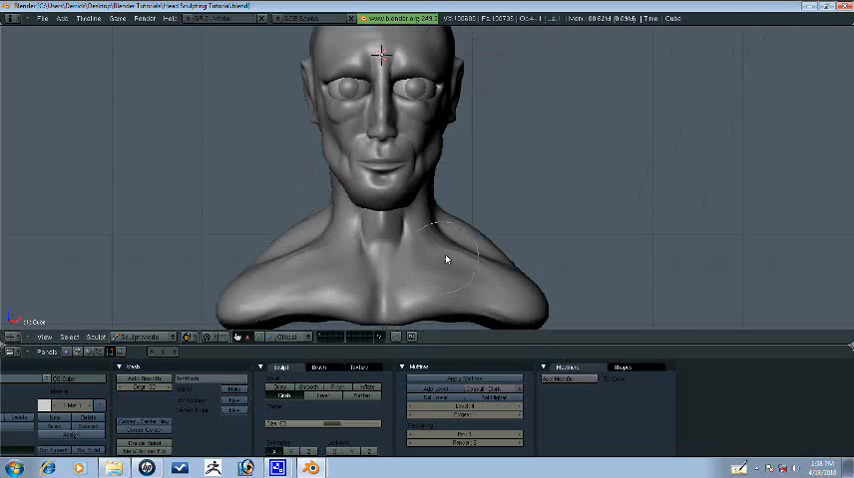
{"action": "left_click_drag", "start_coordinate": [448, 260], "coordinate": [424, 244]}
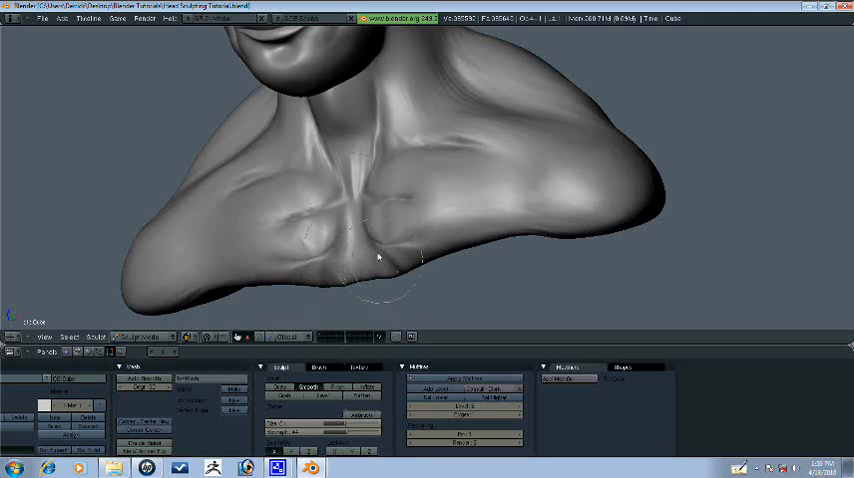
Strengthen the pectoral muscles and collarbone forms with added Draw strokes.
{"action": "left_click_drag", "start_coordinate": [378, 258], "coordinate": [360, 204]}
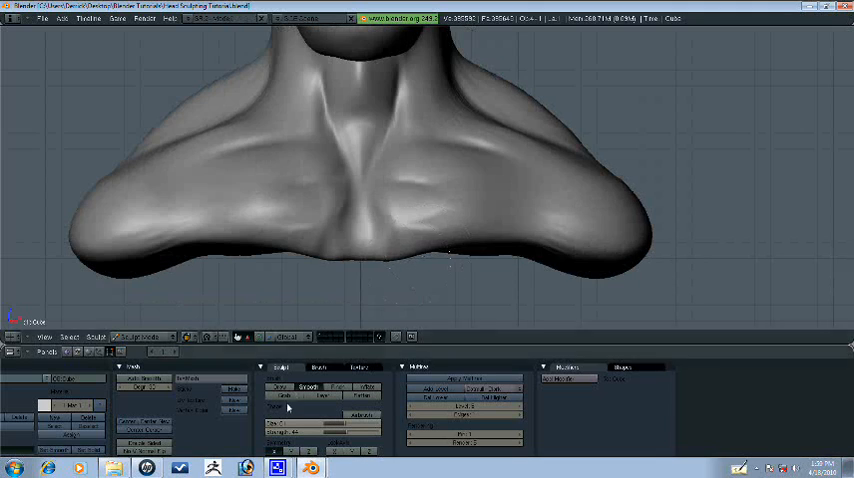
{"action": "left_click", "coordinate": [364, 250]}
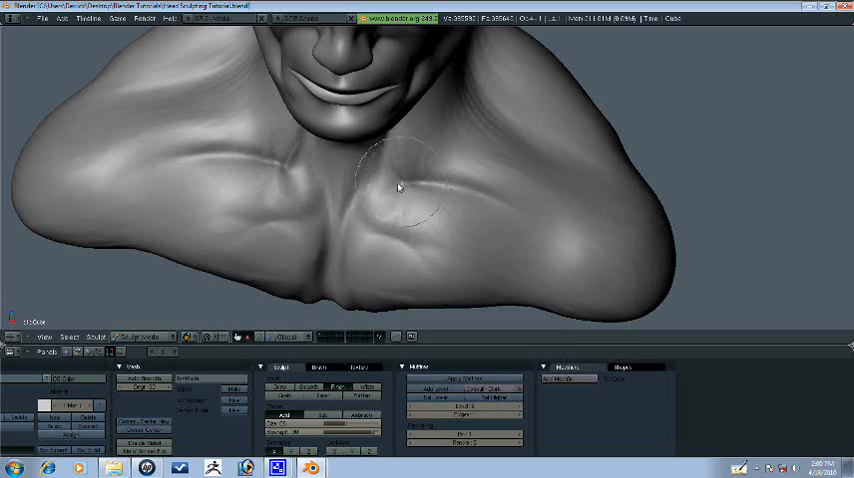
{"action": "left_click", "coordinate": [408, 180]}
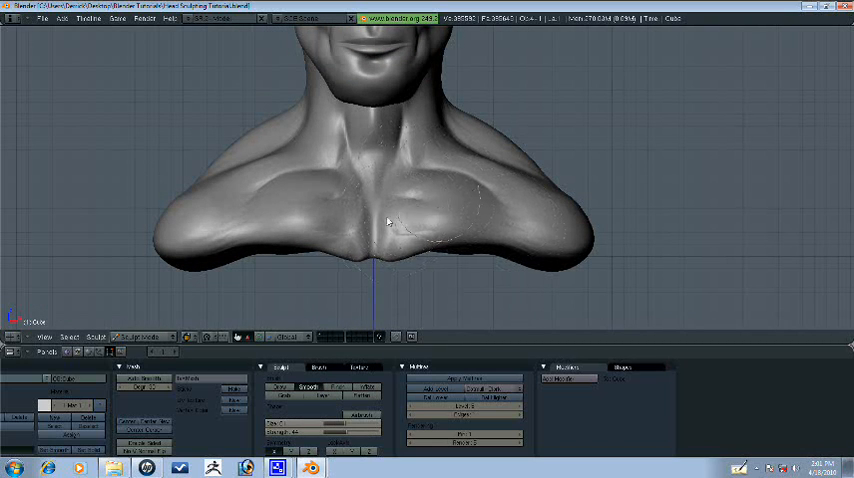
Shape the pecs into fuller forms and define the lower edge of the right pec.
{"action": "left_click_drag", "start_coordinate": [390, 220], "coordinate": [432, 184]}
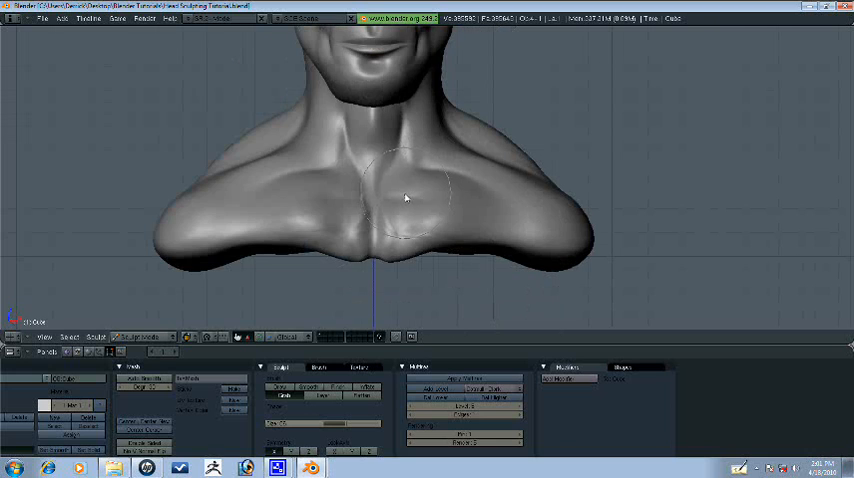
{"action": "left_click_drag", "start_coordinate": [404, 198], "coordinate": [432, 318]}
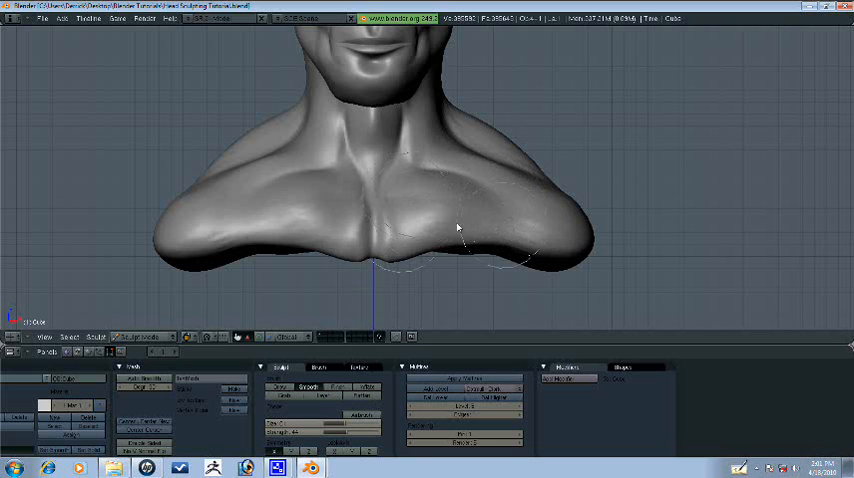
{"action": "left_click_drag", "start_coordinate": [456, 224], "coordinate": [370, 204]}
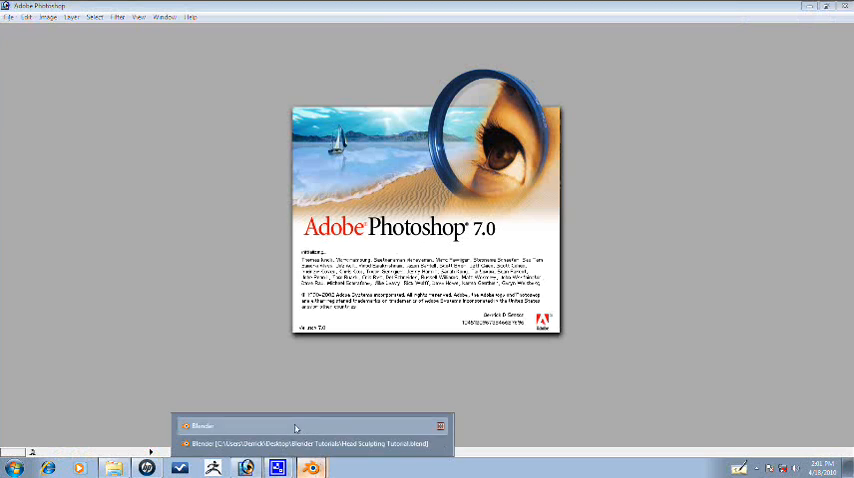
Switch back to the Blender window after Photoshop 7.0 launches.
{"action": "left_click", "coordinate": [300, 440]}
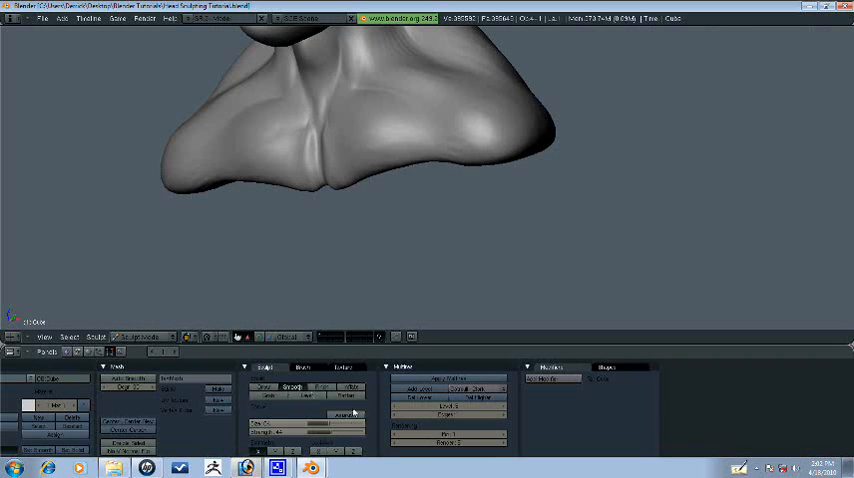
Frame the lower chest and sternum to resume sculpting the pectoral crease.
{"action": "left_click", "coordinate": [318, 150]}
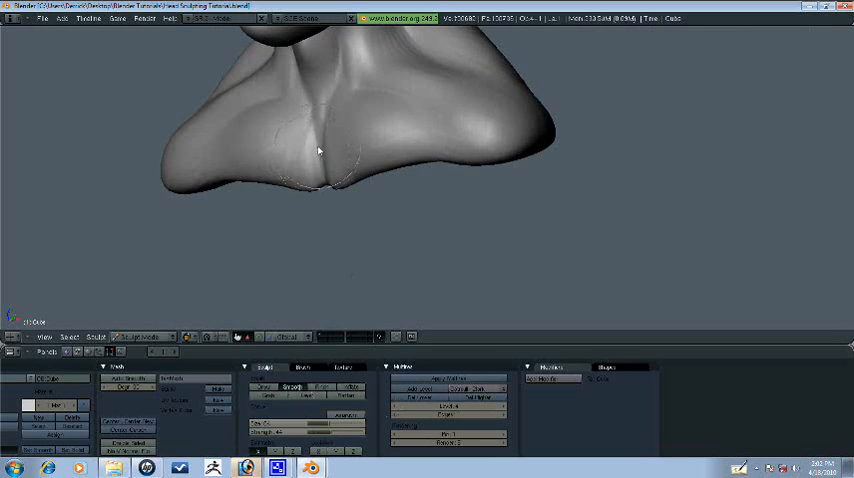